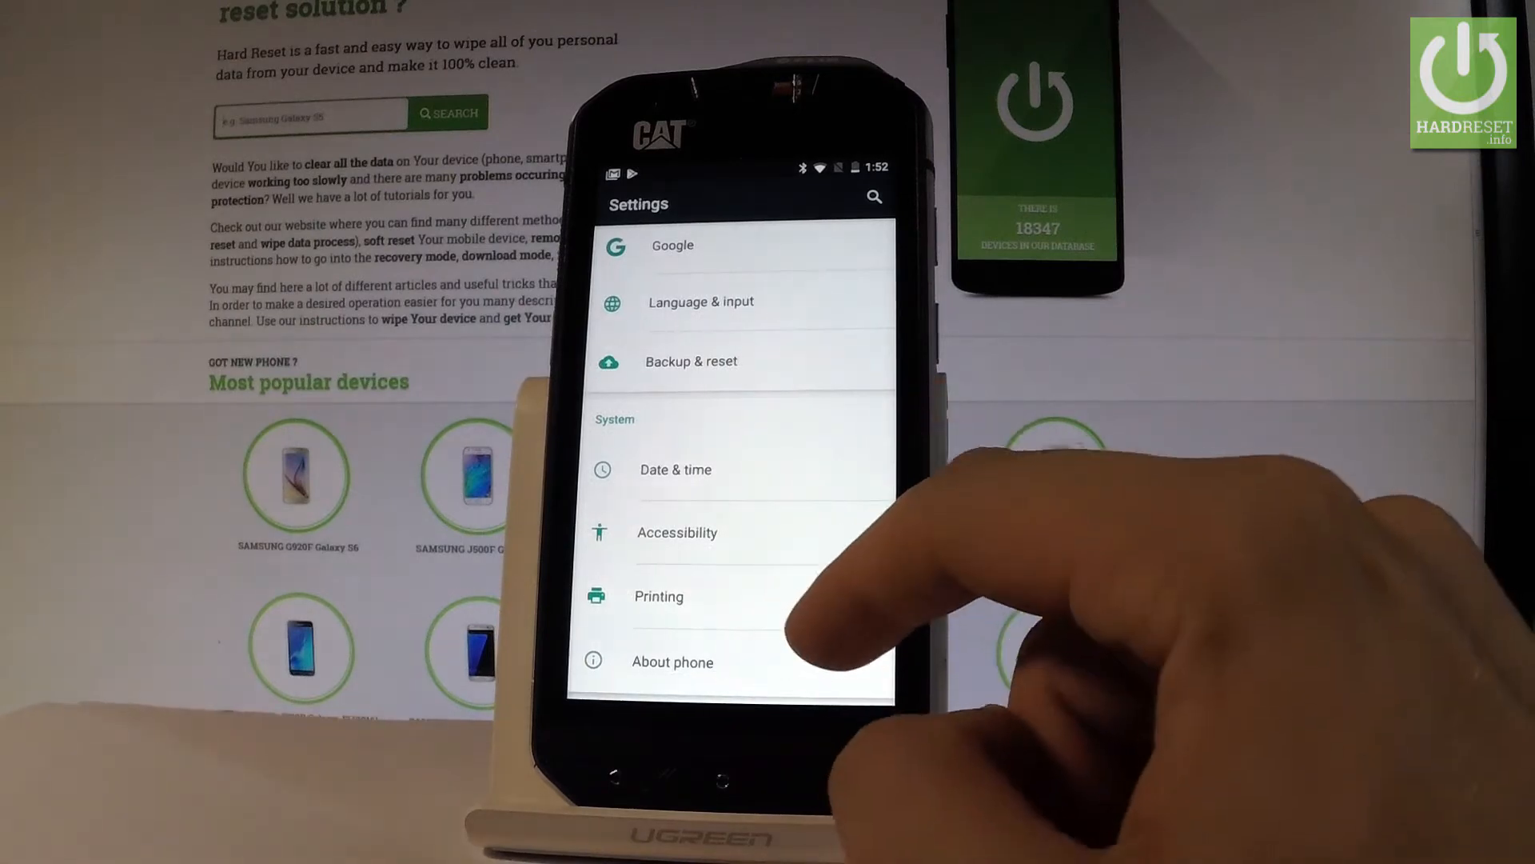
Step: Go into About phone to reach the Build number entry for unlocking developer mode
left_click(673, 661)
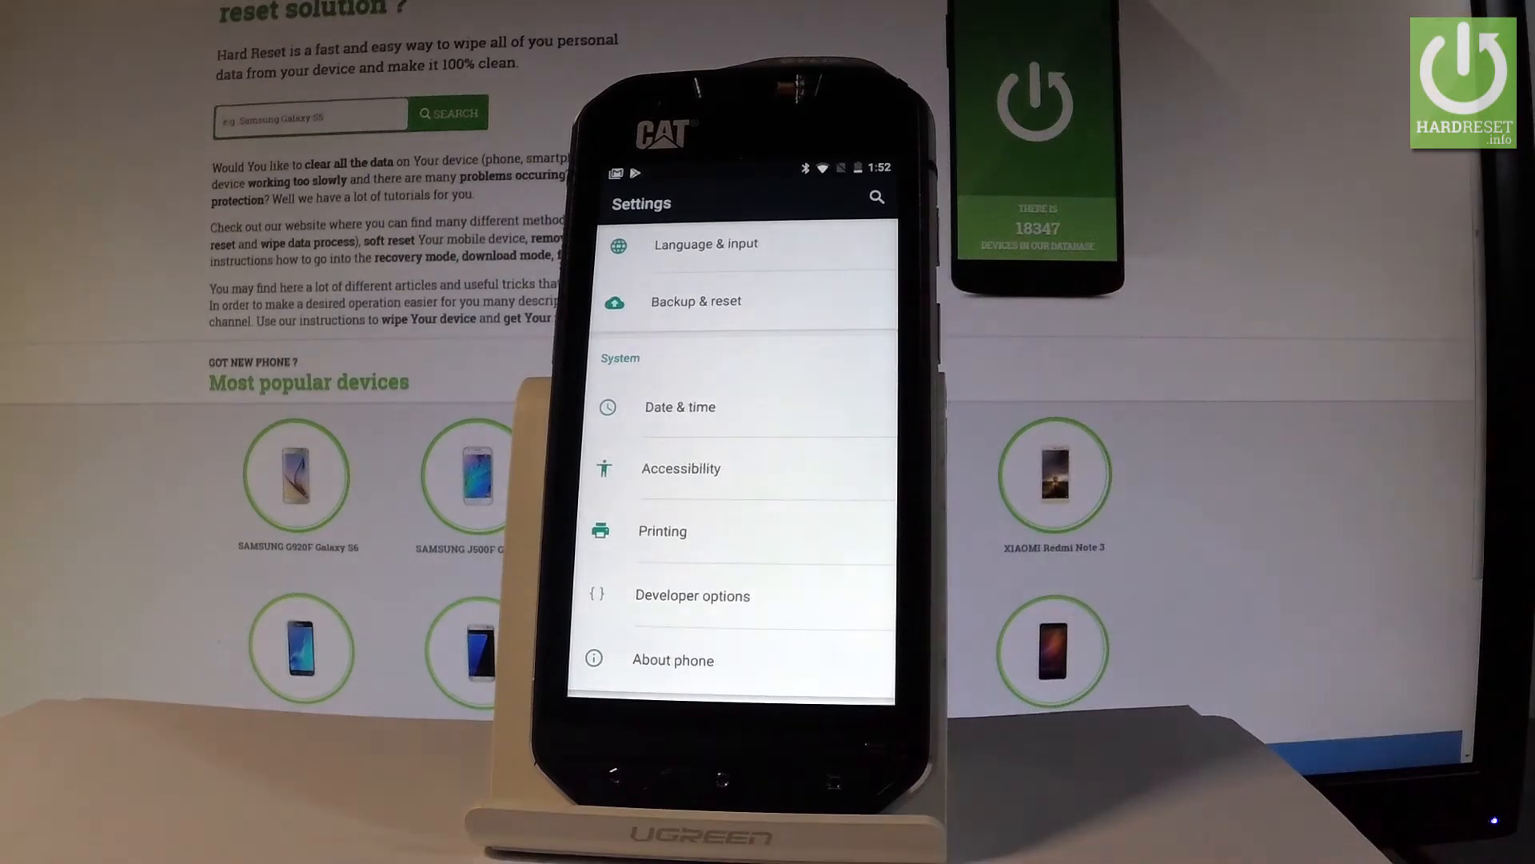
Step: Enter Developer options and scroll down to the Debugging section with the USB debugging toggle
left_click(692, 595)
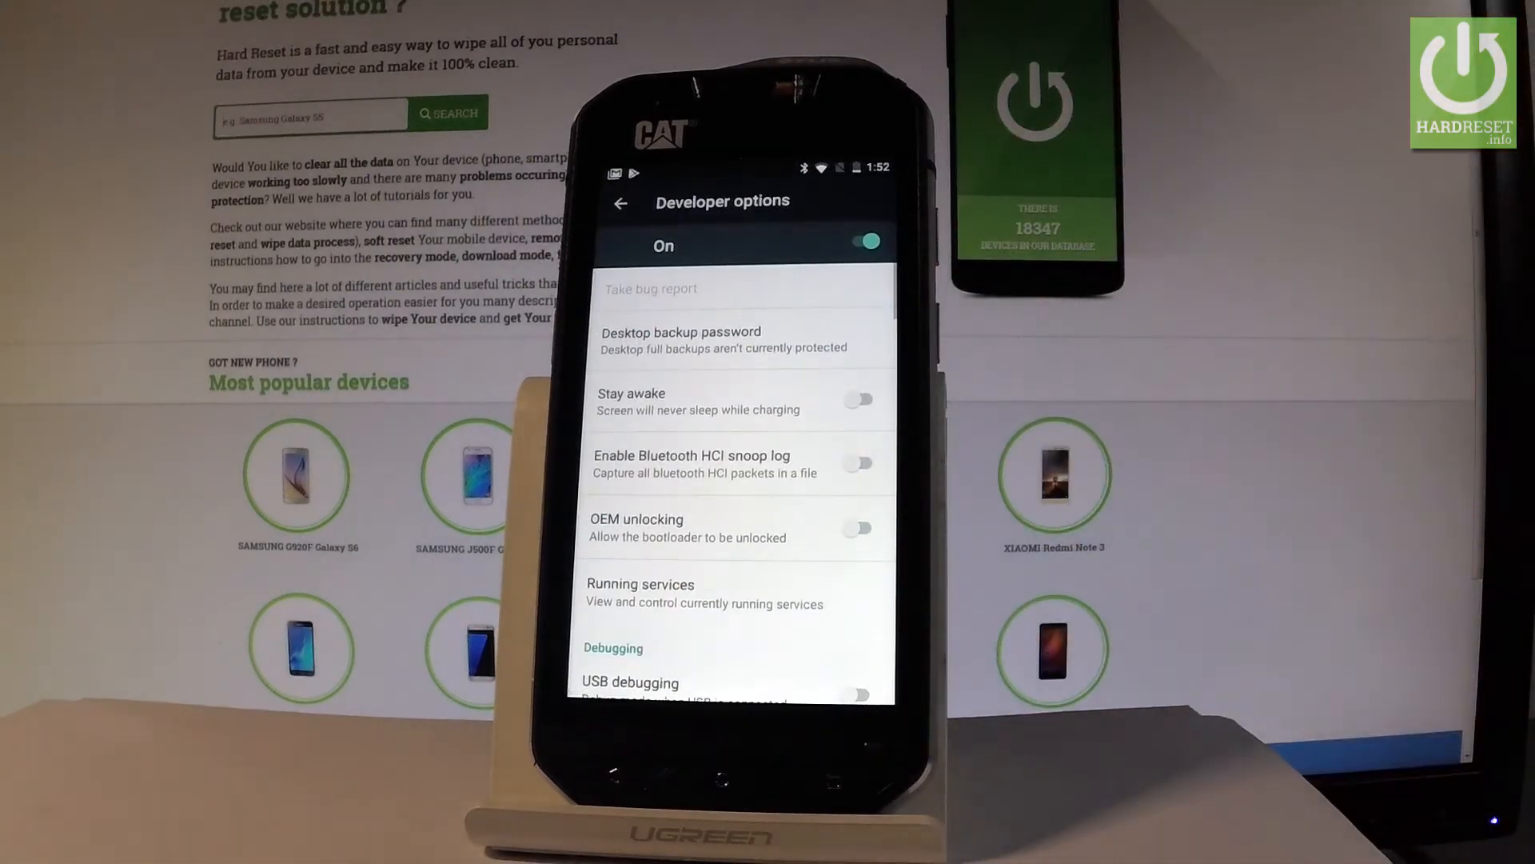
scroll("down", 3)
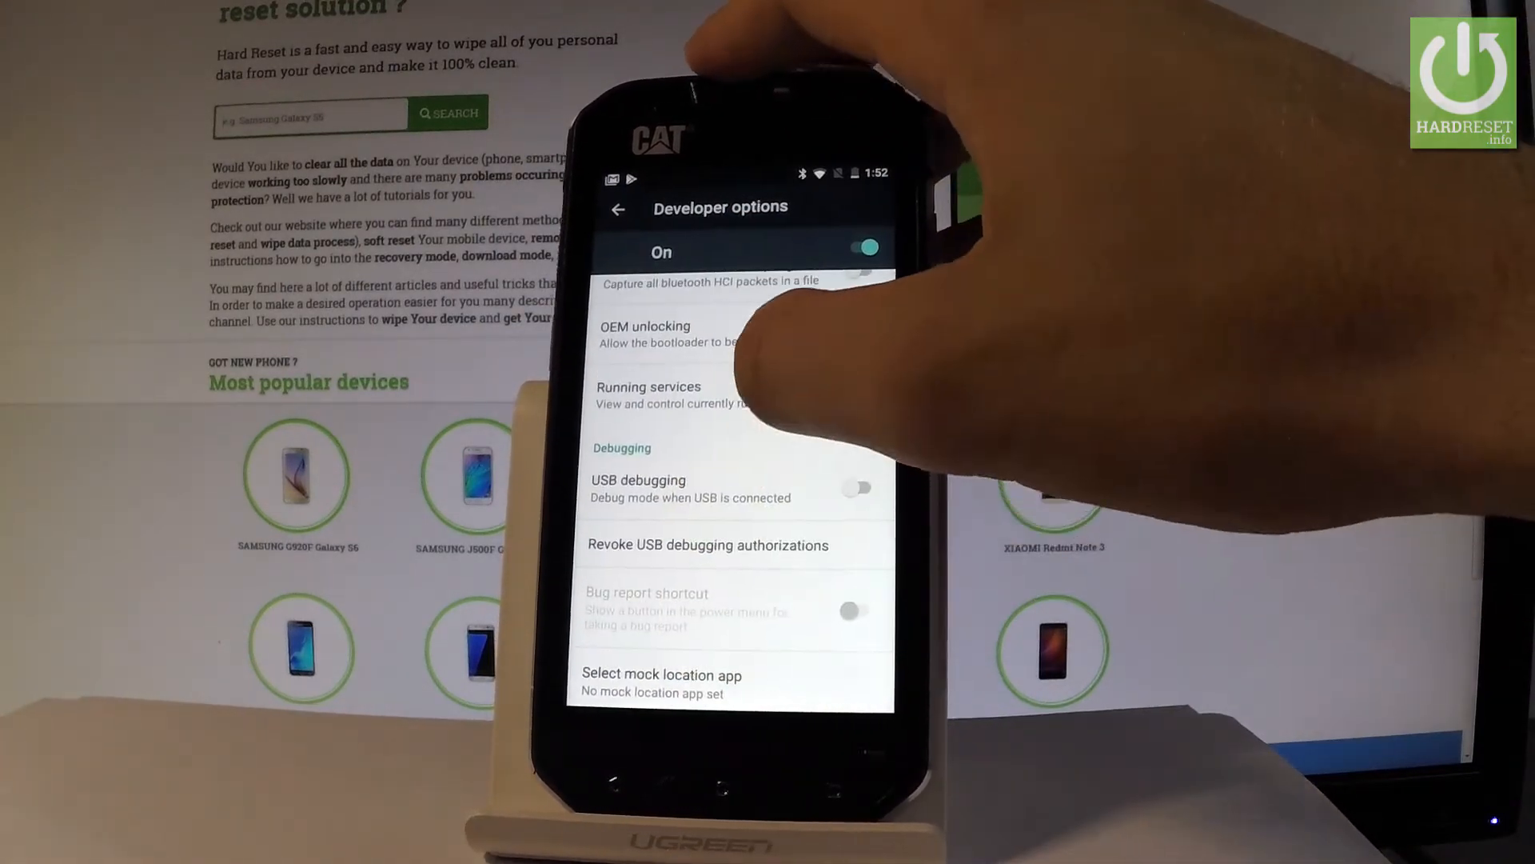
scroll("down", 3)
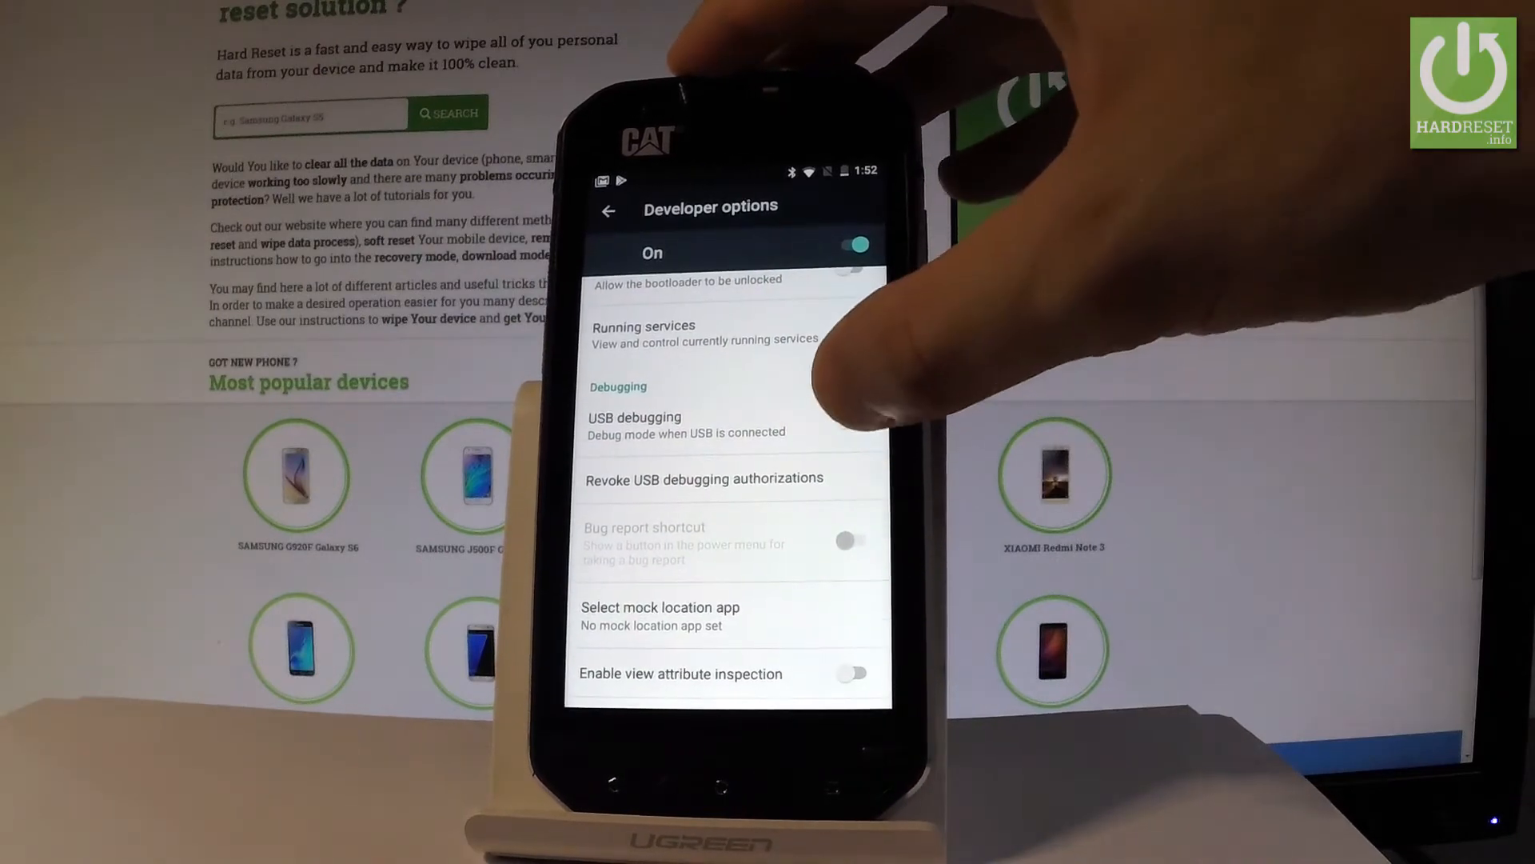